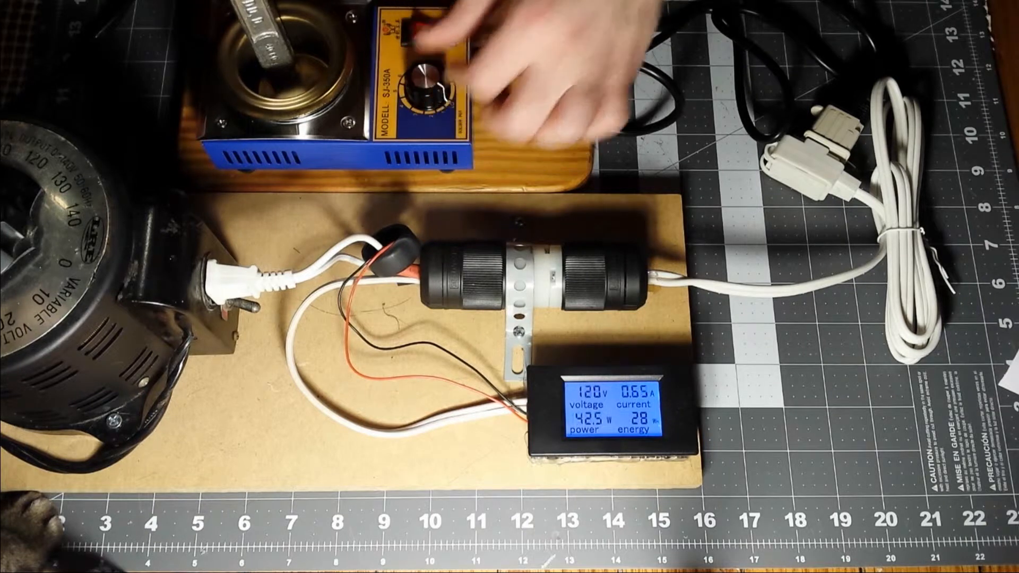
left_click(432, 40)
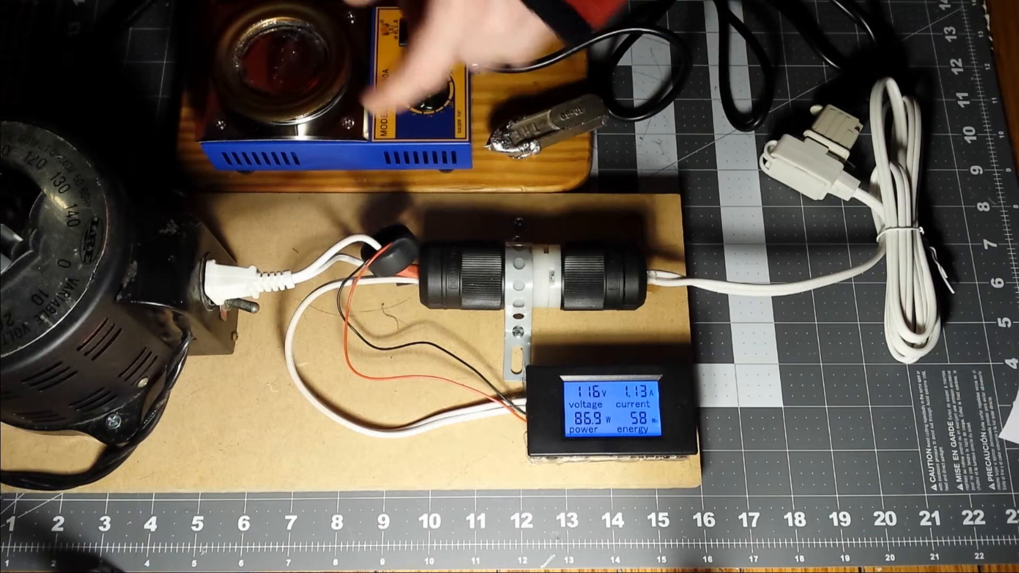
left_click(428, 31)
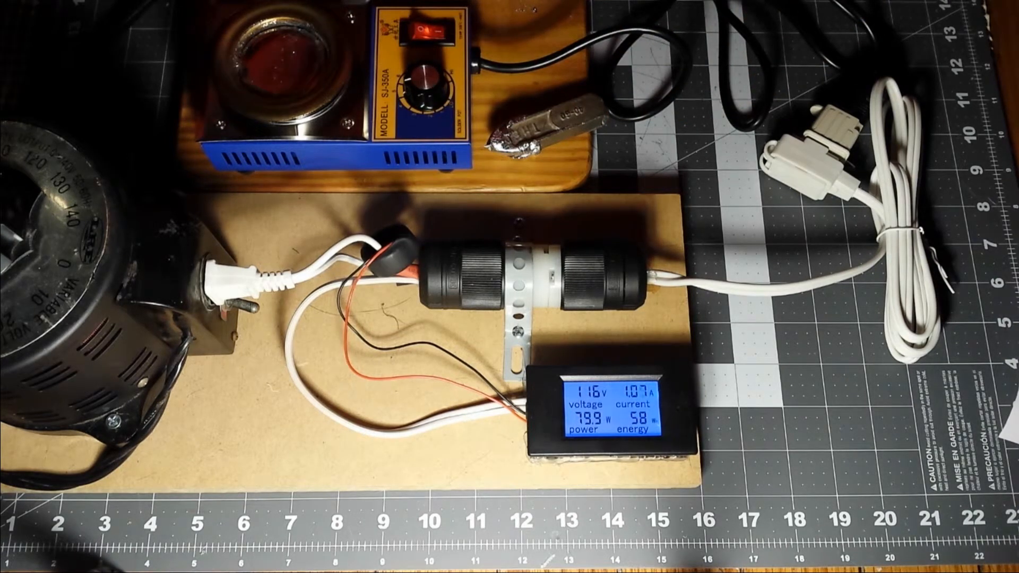